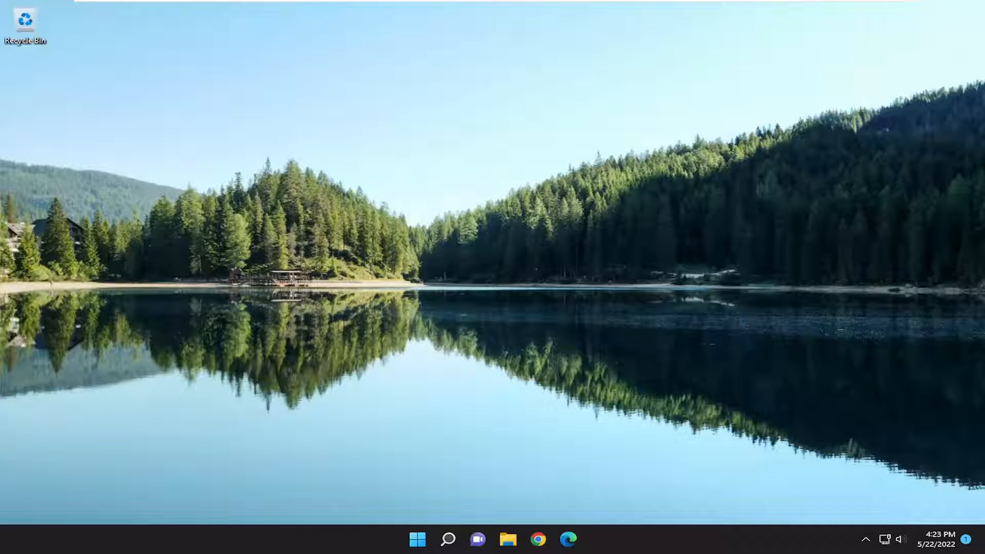
mouse_move(428, 490)
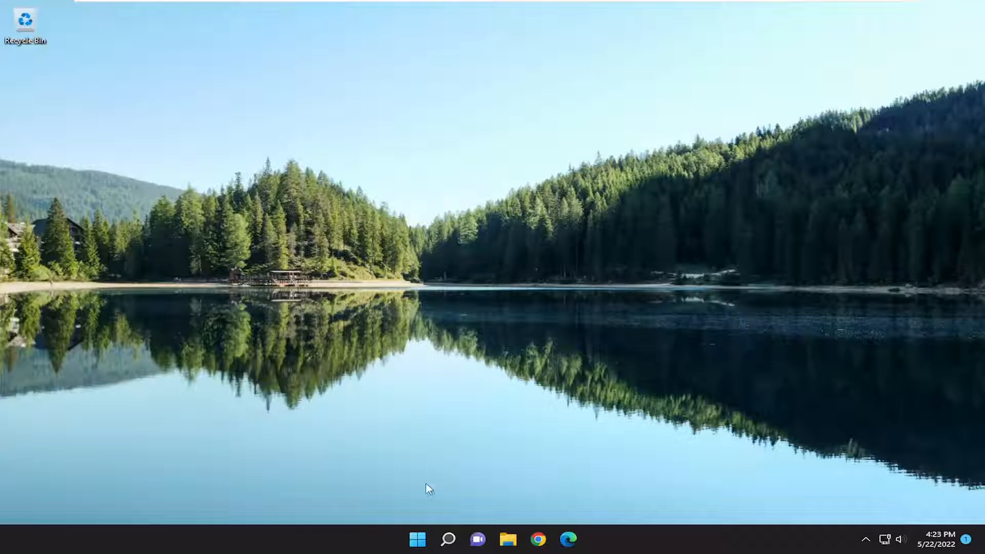
- Use the Start button's quick menu to choose a restart option
right_click(417, 538)
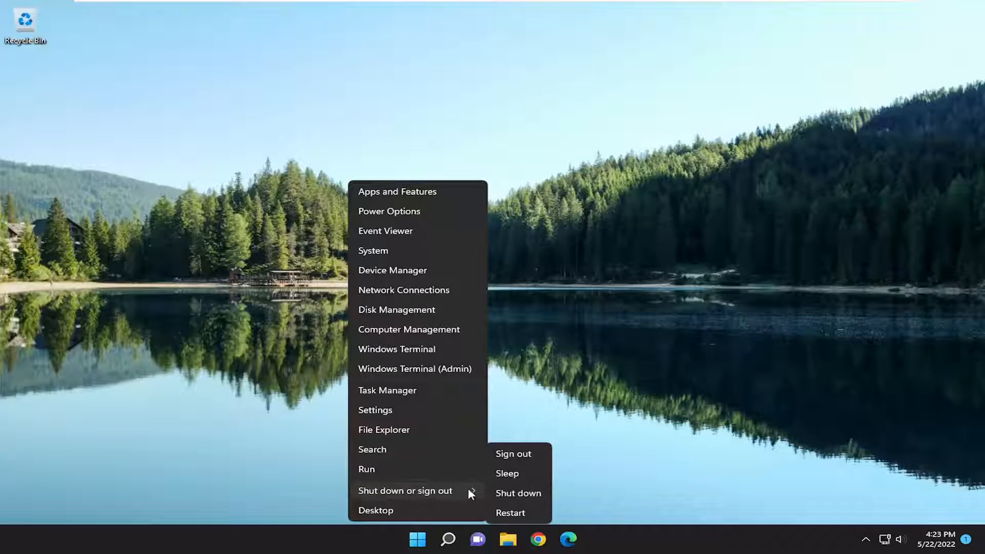
click(513, 453)
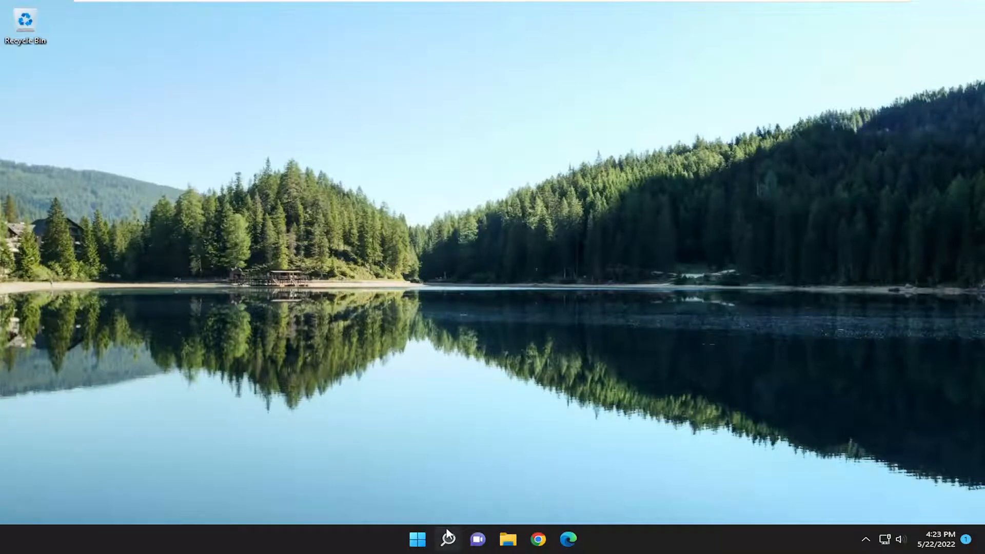
- Search 'settings', review Privacy & security > Camera with access on, then close Settings
click(448, 538)
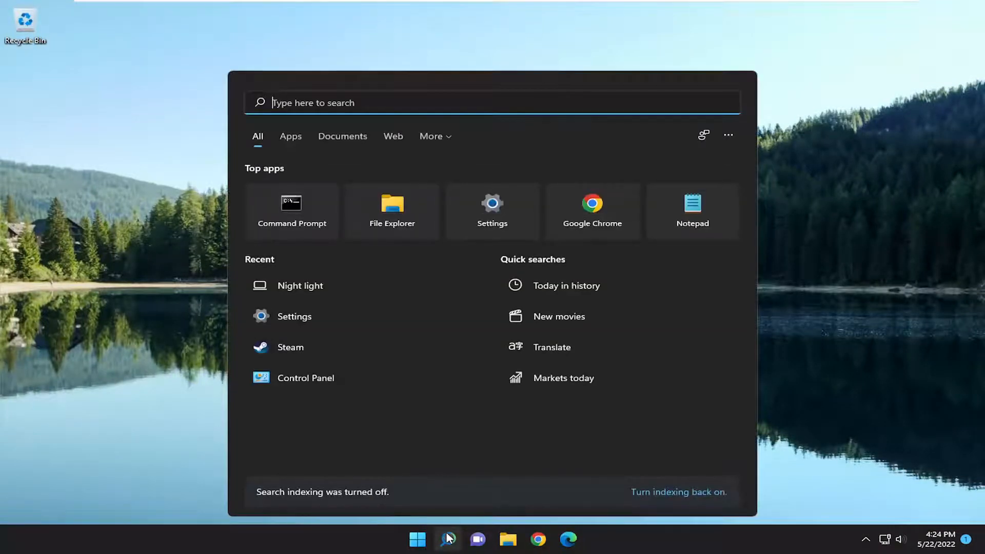
text(settings)
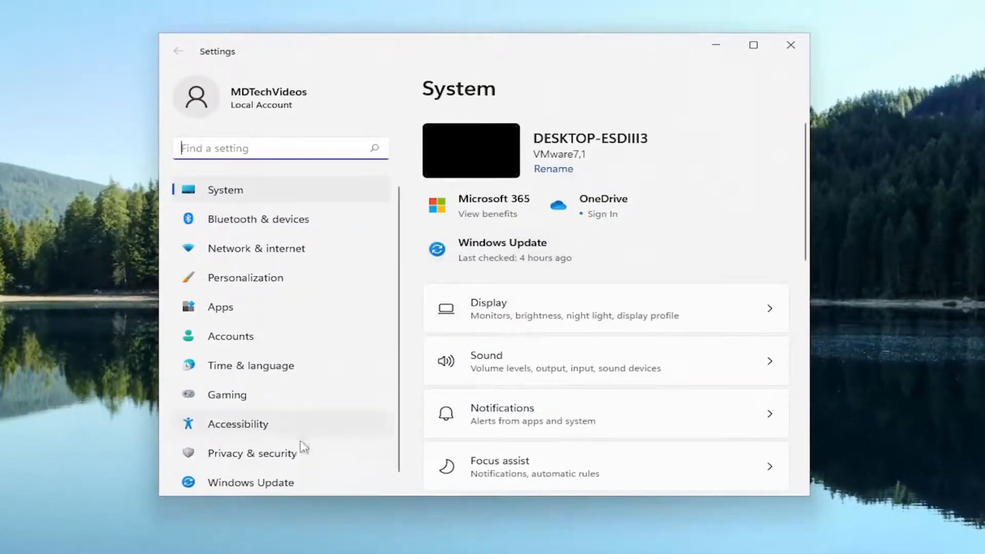
click(252, 453)
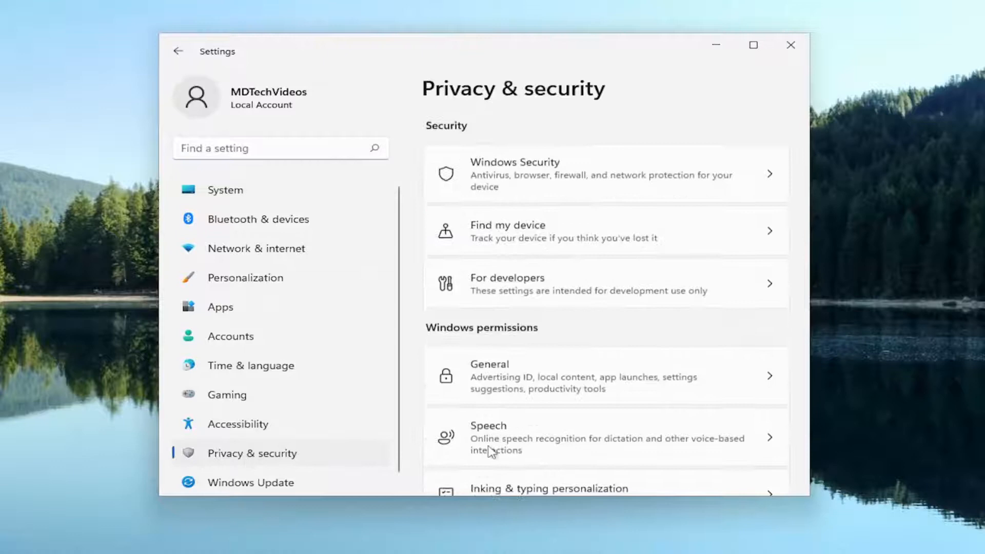
scroll(down, 3)
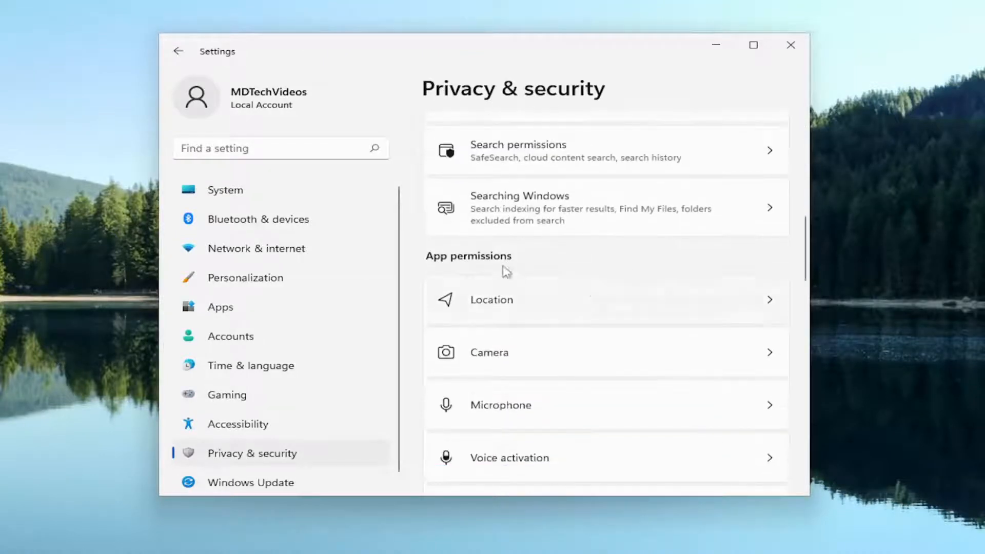
mouse_move(506, 360)
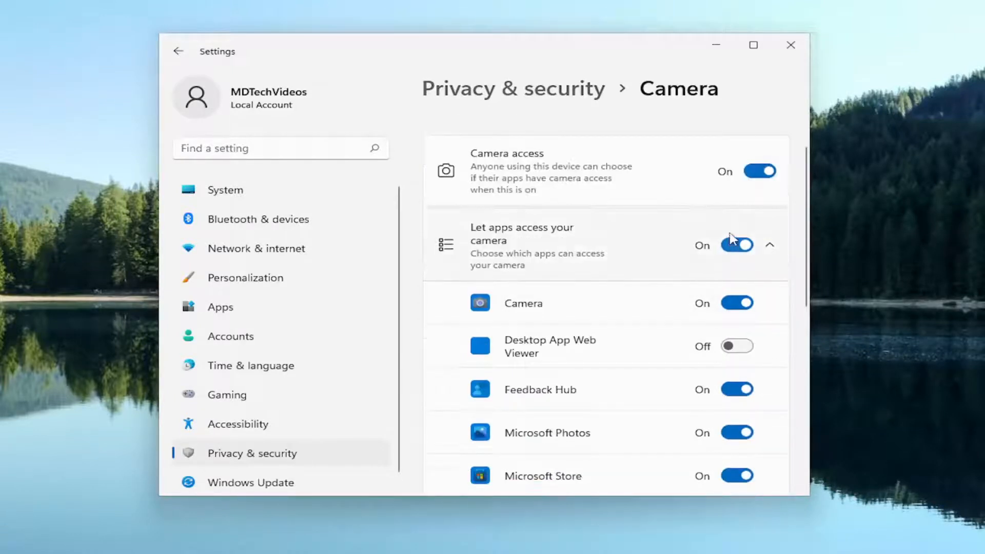
mouse_move(746, 301)
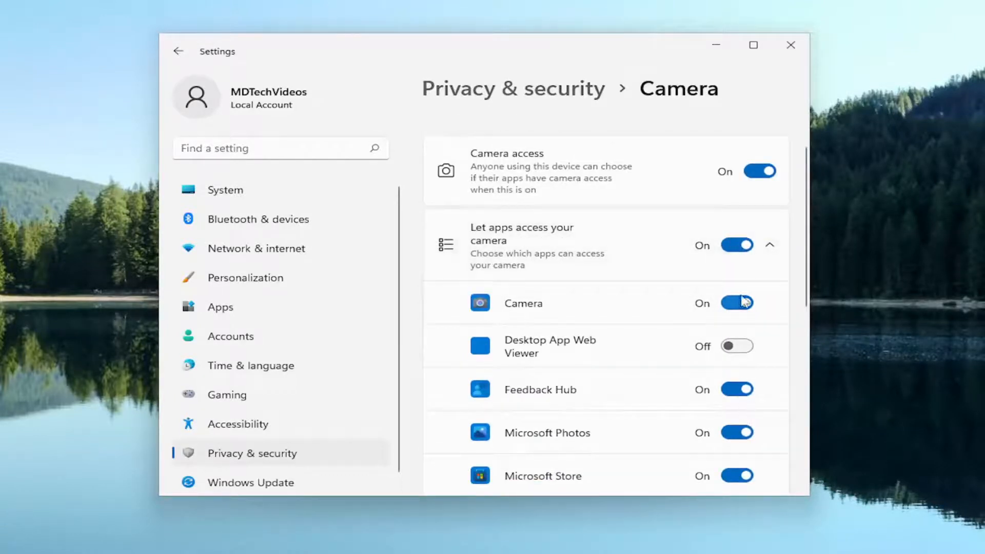
scroll(down, 3)
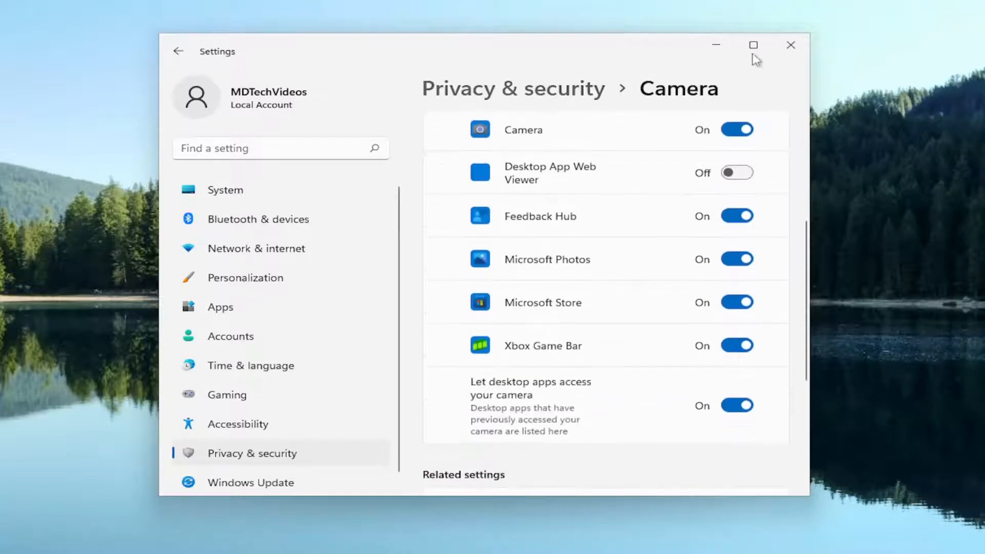
click(791, 44)
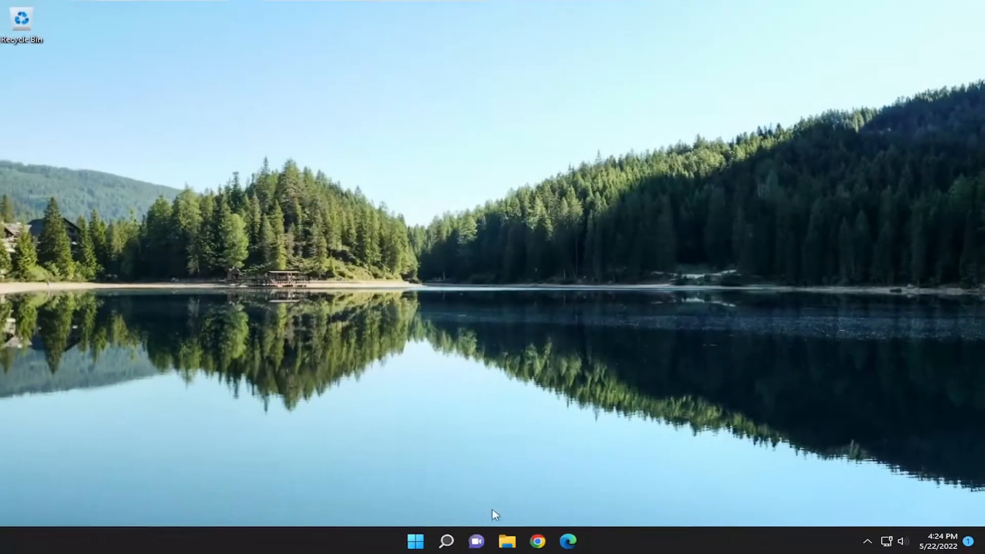
- Search 'troubleshoot settings' and land on the System > Troubleshoot page
click(446, 540)
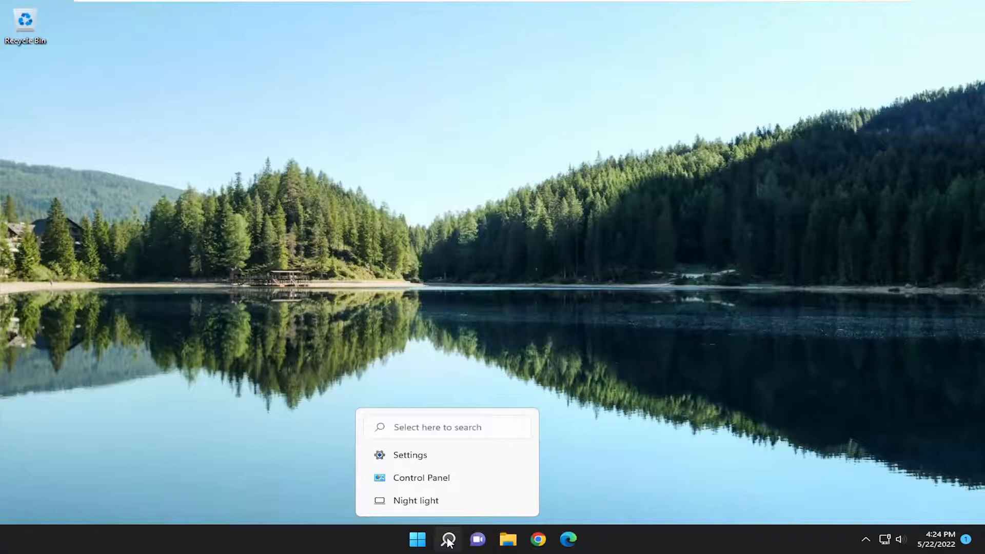
click(447, 539)
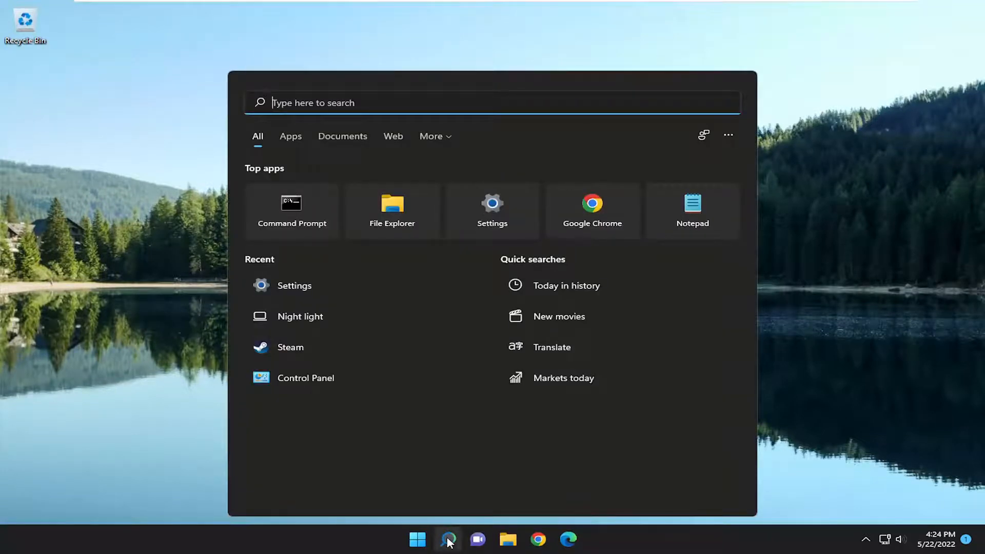
text(troubleshoot settings)
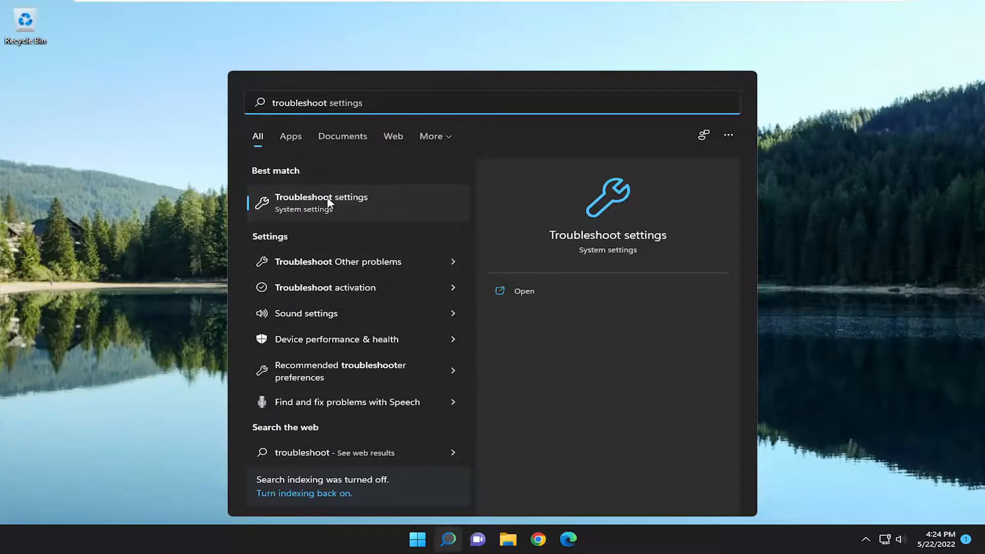
click(321, 197)
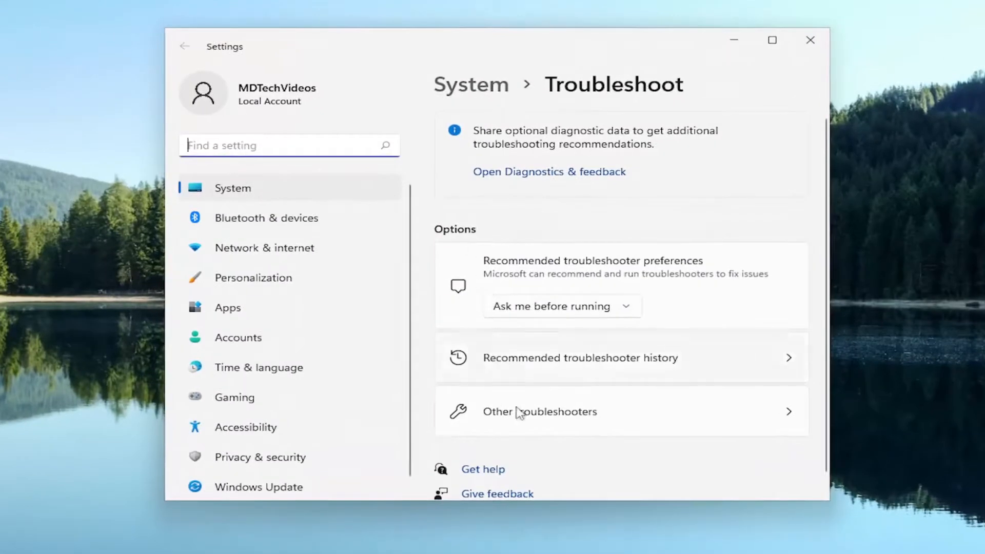
- Run the Camera troubleshooter from Other troubleshooters, then close Get Help and Settings
click(539, 412)
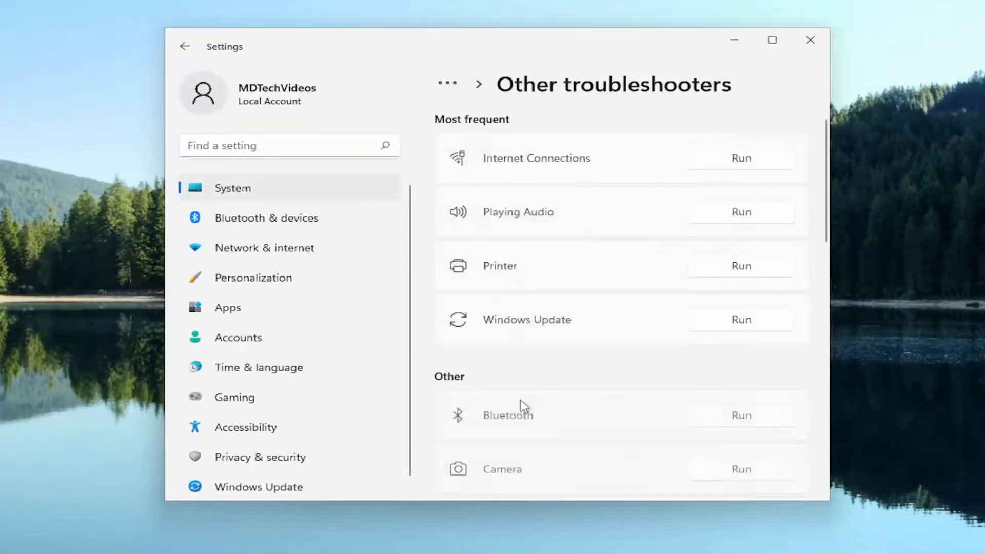
scroll(down, 3)
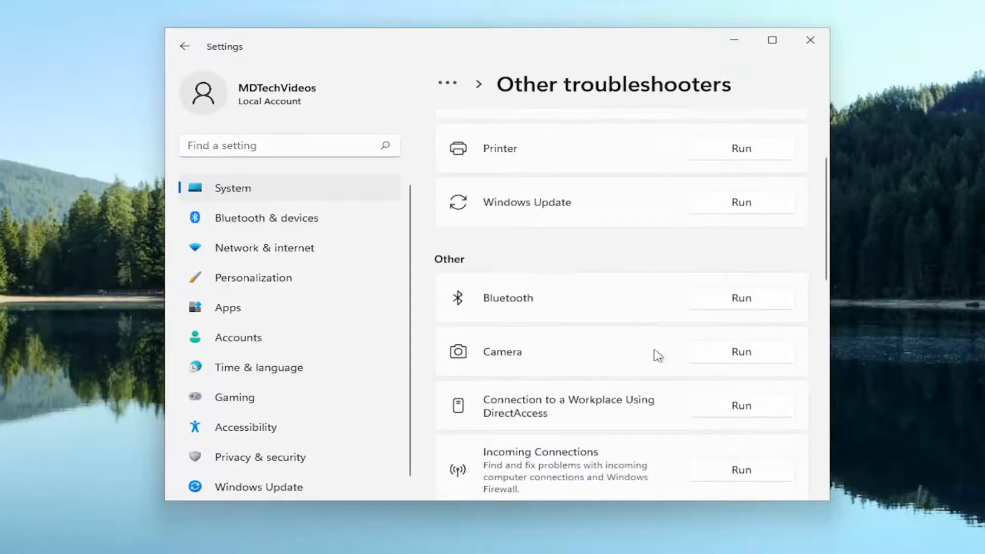
click(740, 351)
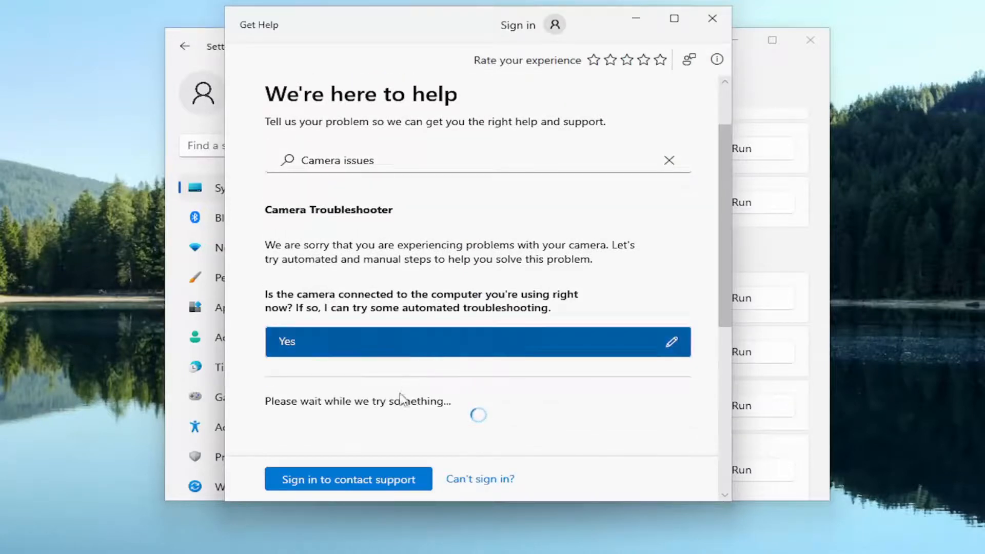
click(712, 18)
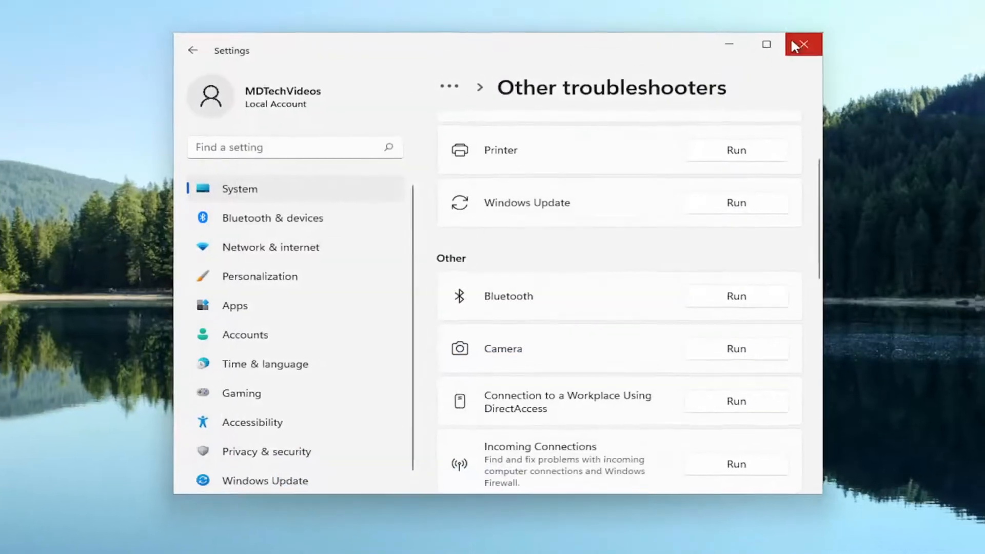
click(803, 44)
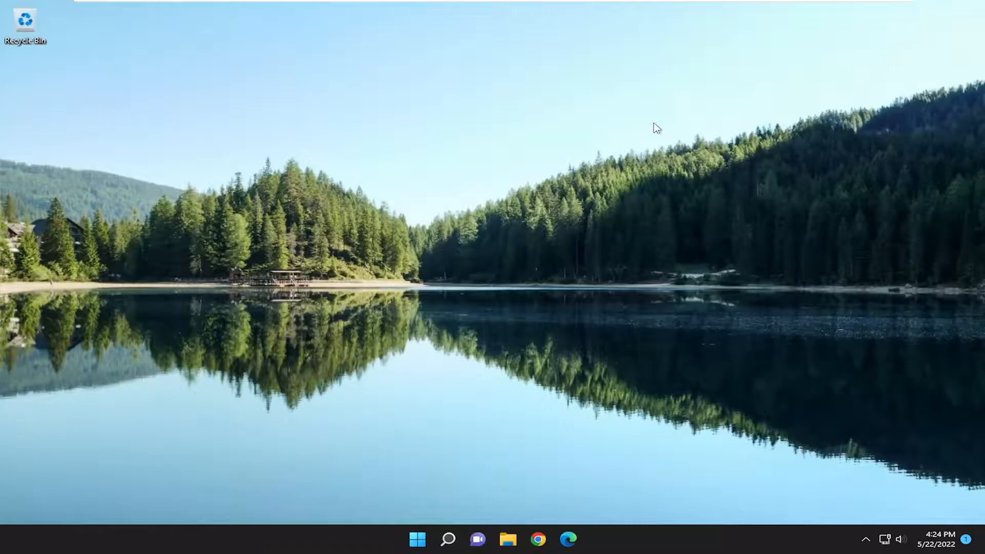